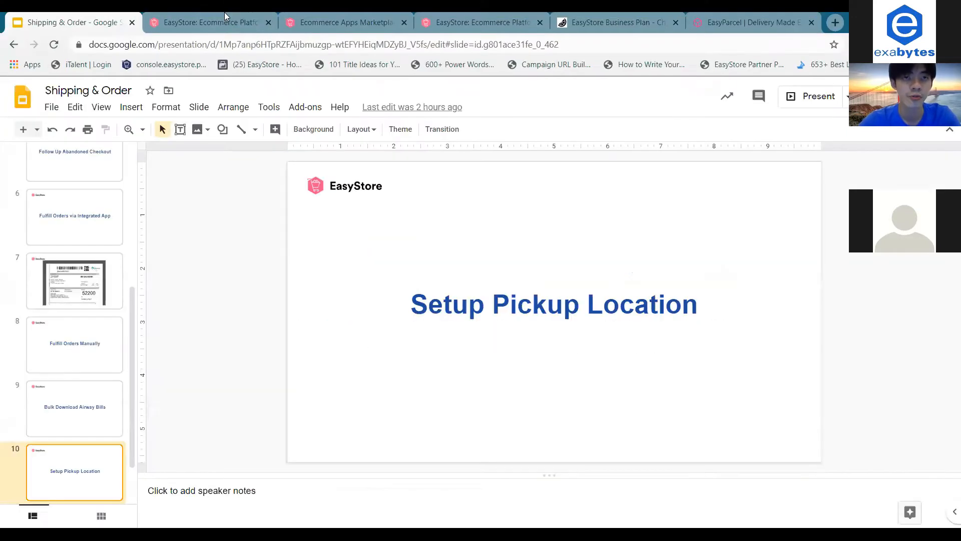
# Step: Go to the EasyStore admin's Settings and bring up the Locations page listing pickup locations
pyautogui.click(208, 22)
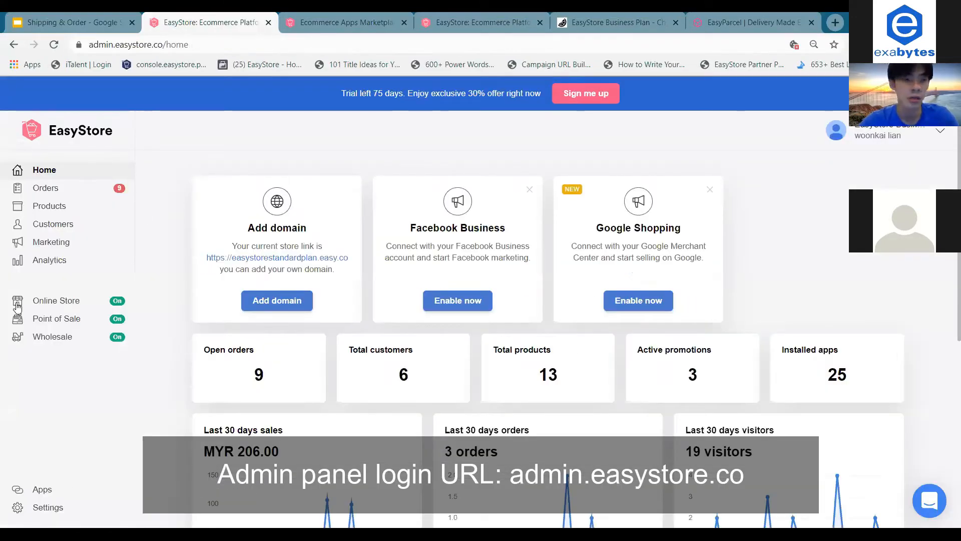
pyautogui.moveTo(47, 507)
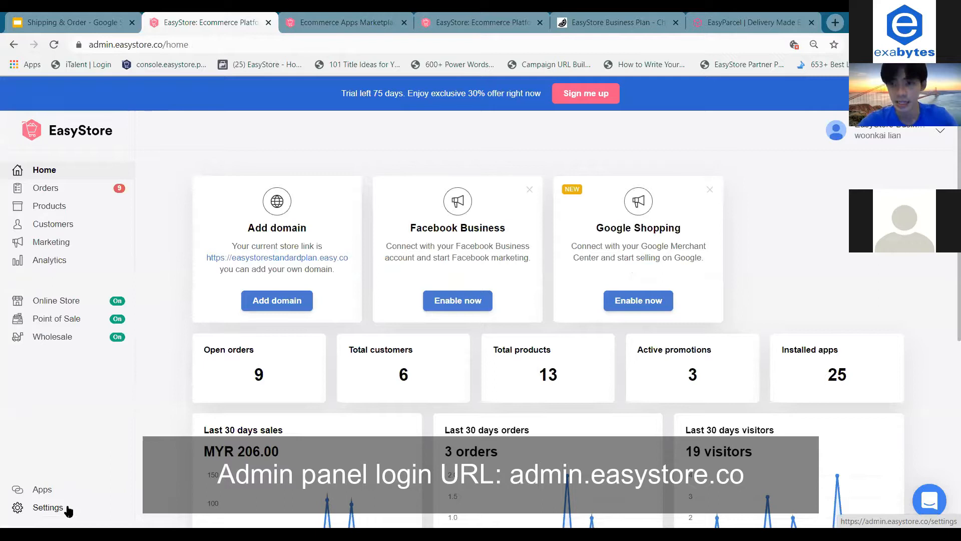
pyautogui.click(48, 507)
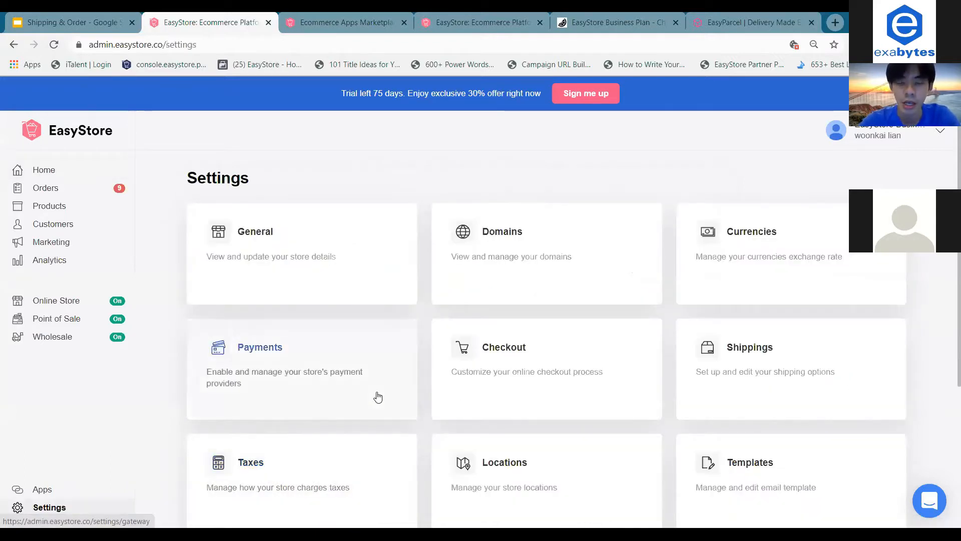
pyautogui.scroll(-3)
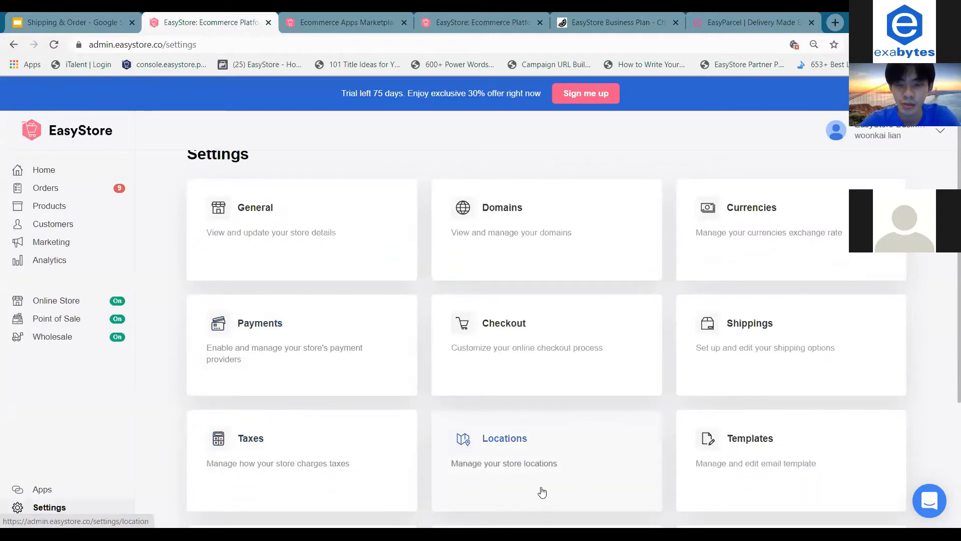
pyautogui.moveTo(555, 382)
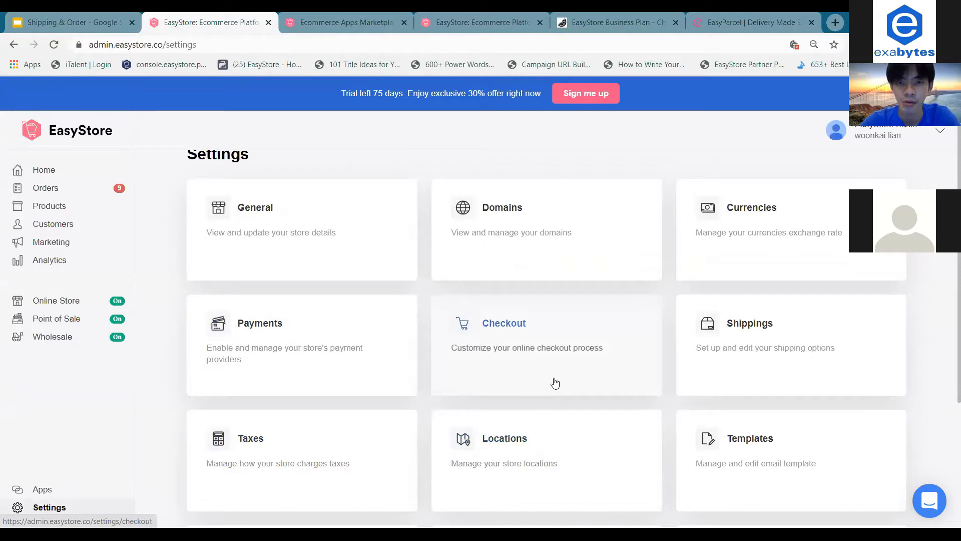
pyautogui.moveTo(569, 430)
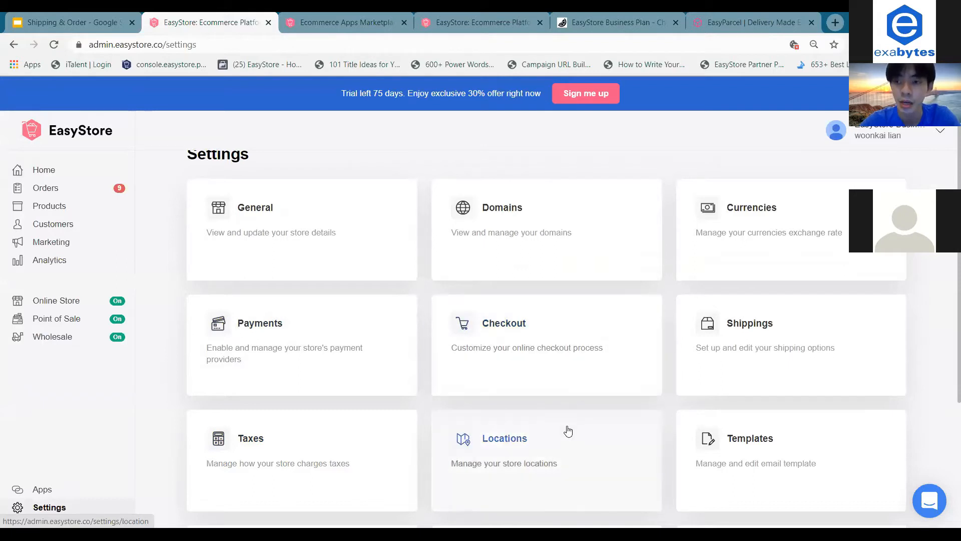
pyautogui.click(505, 438)
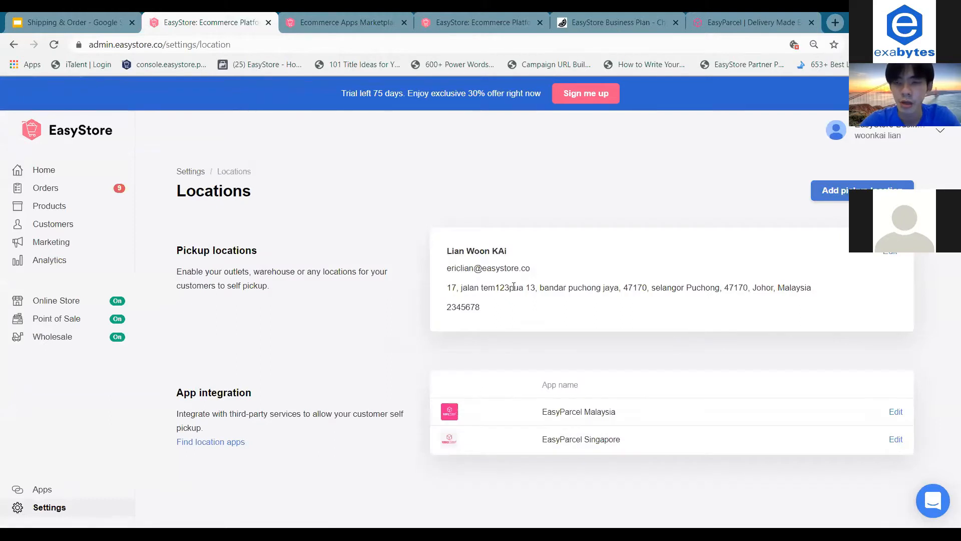
pyautogui.moveTo(860, 191)
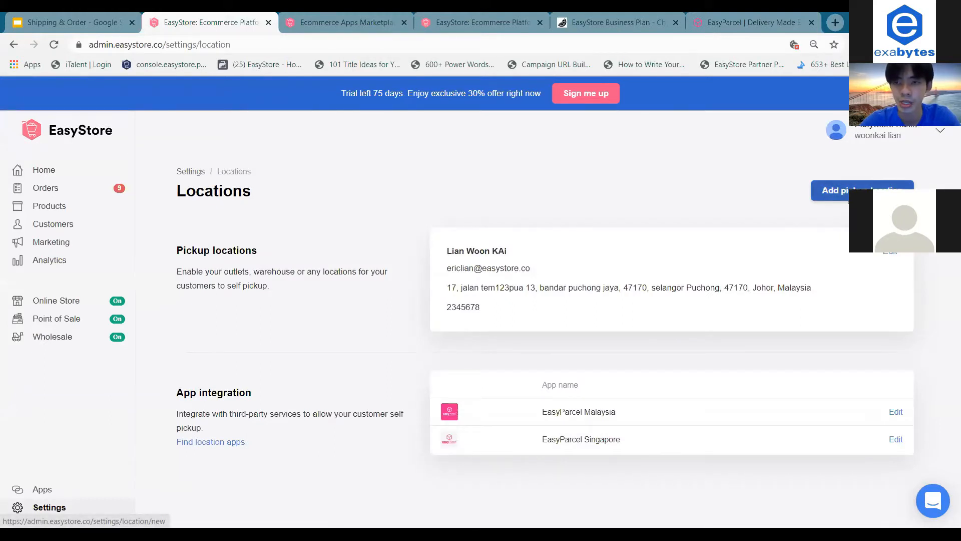
# Step: Start a new pickup location and name it 'Puchong Jaya'
pyautogui.click(861, 190)
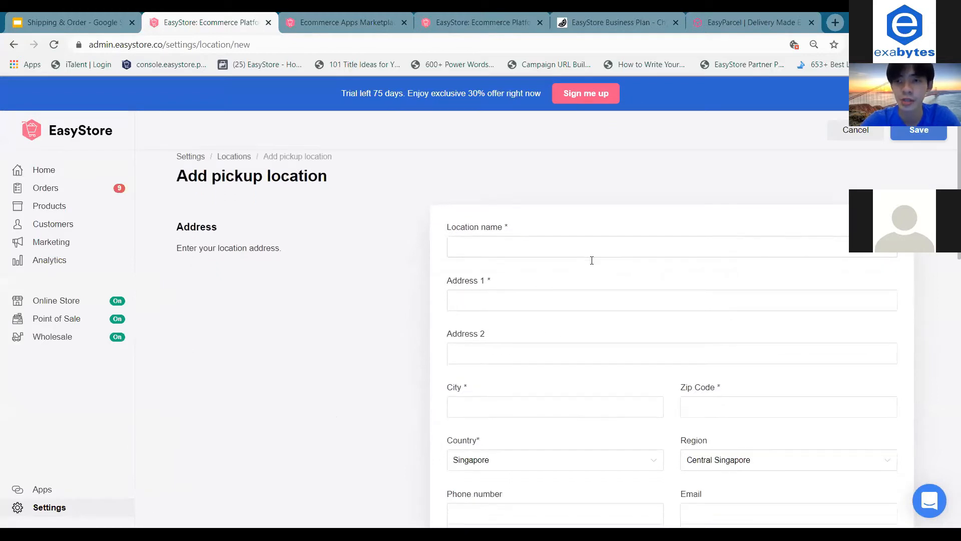
pyautogui.click(619, 246)
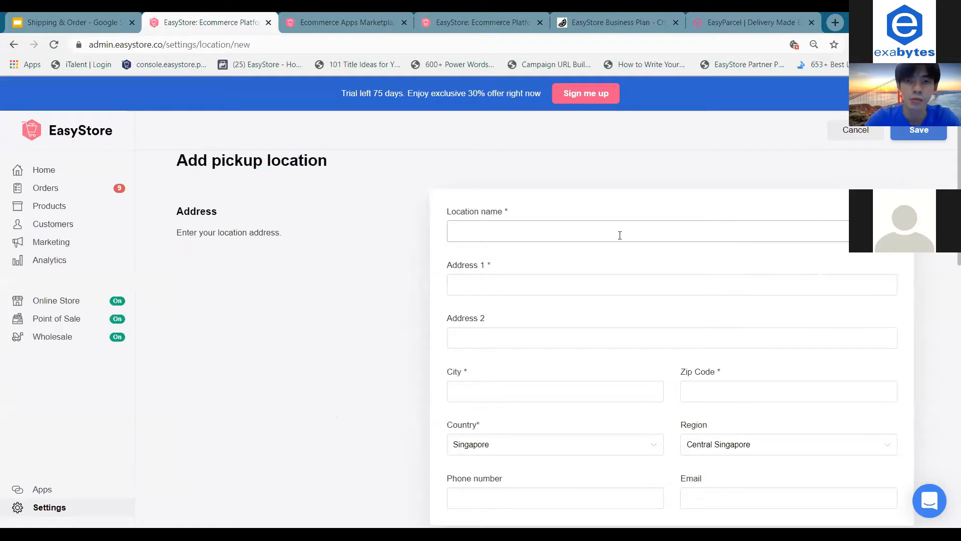
pyautogui.write('Puchong J')
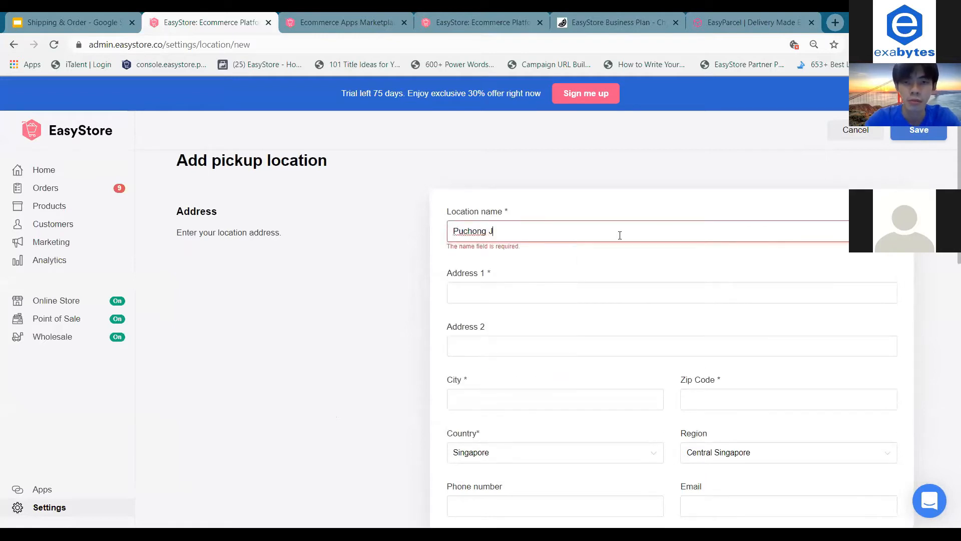
pyautogui.write('aya')
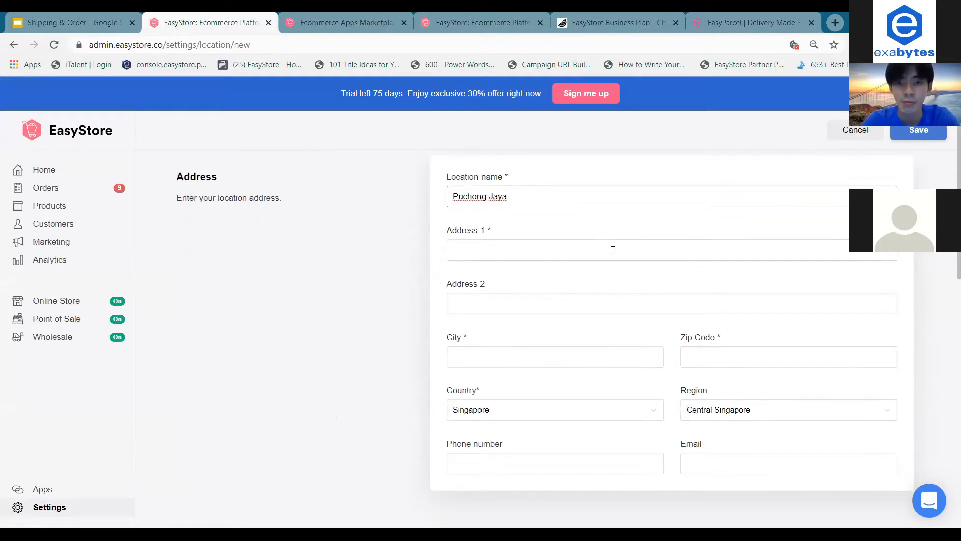
# Step: Scroll the location form down to the Availability and Manage business hour sections
pyautogui.scroll(-3)
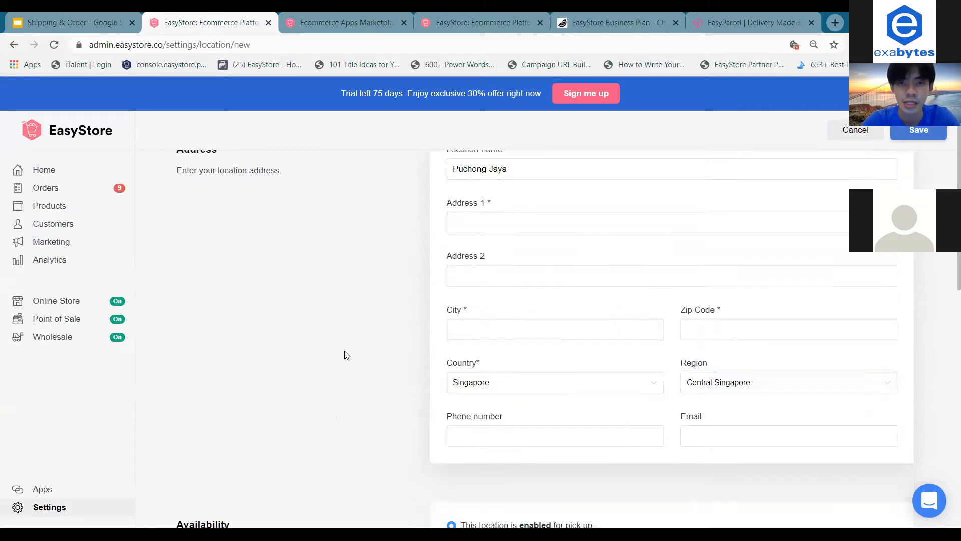
pyautogui.scroll(-3)
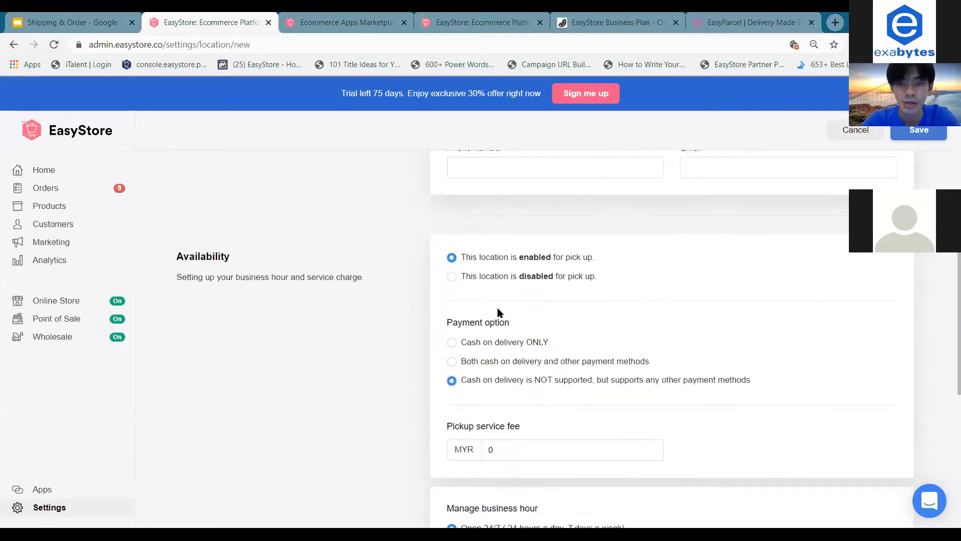
pyautogui.moveTo(538, 266)
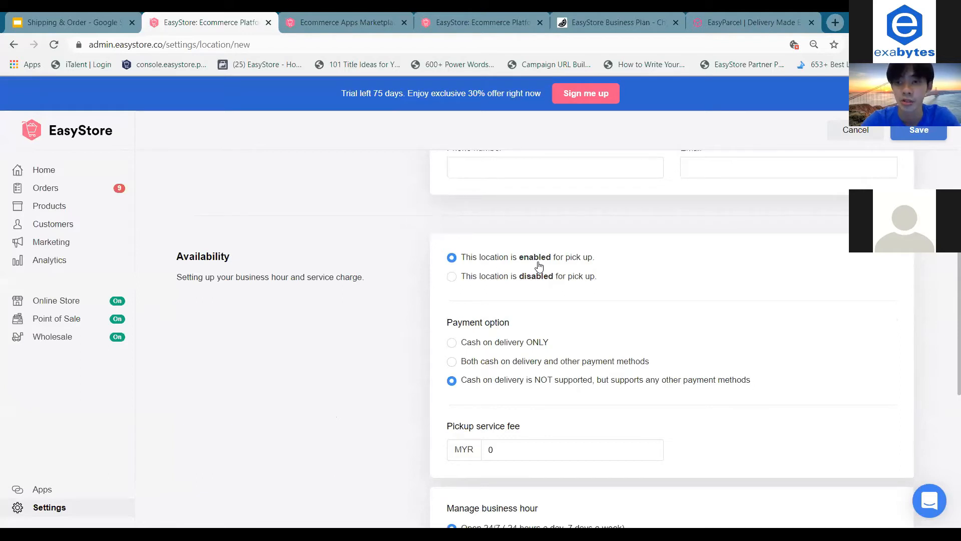
pyautogui.scroll(-3)
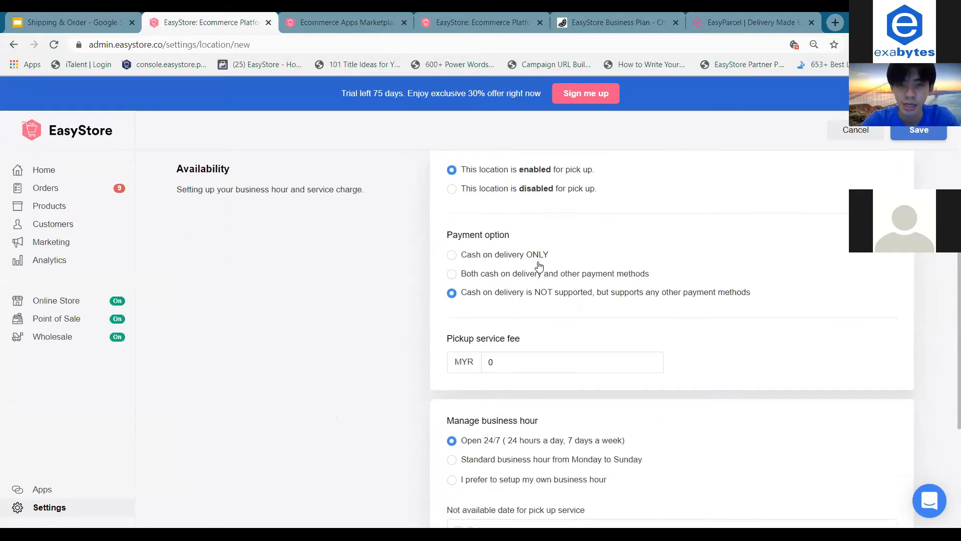
pyautogui.scroll(-3)
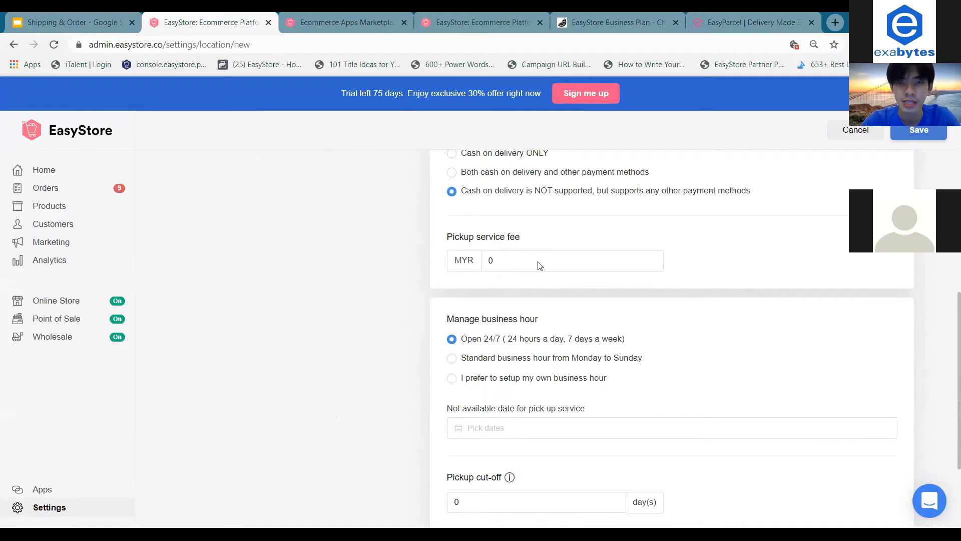
pyautogui.scroll(-3)
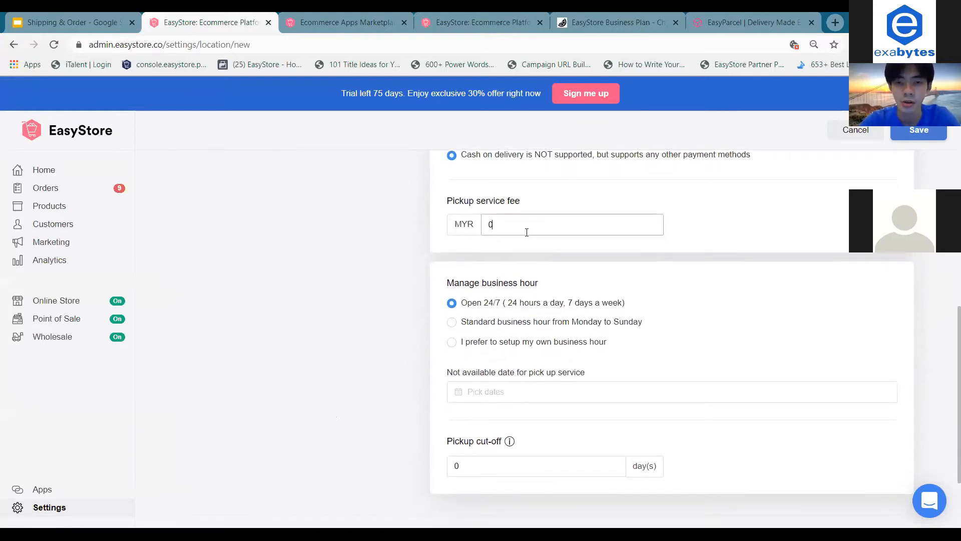
pyautogui.scroll(-3)
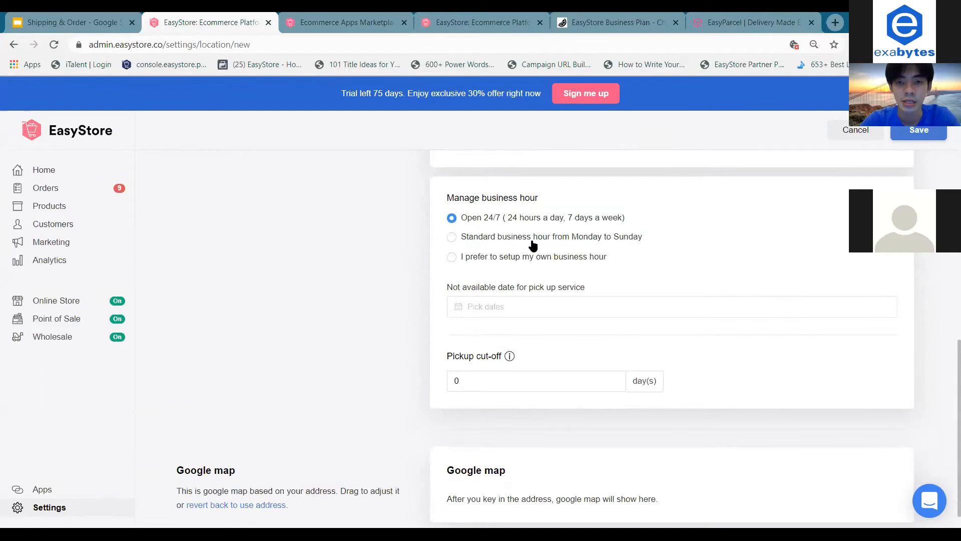
pyautogui.moveTo(547, 238)
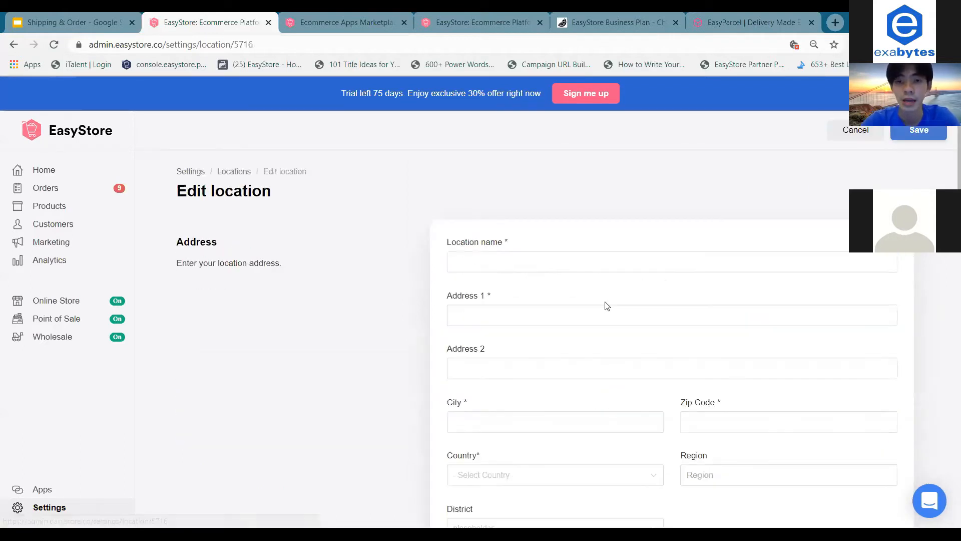
# Step: Scroll through the business-hour section showing 10:00–20:00 Monday–Saturday with Sunday closed
pyautogui.scroll(-3)
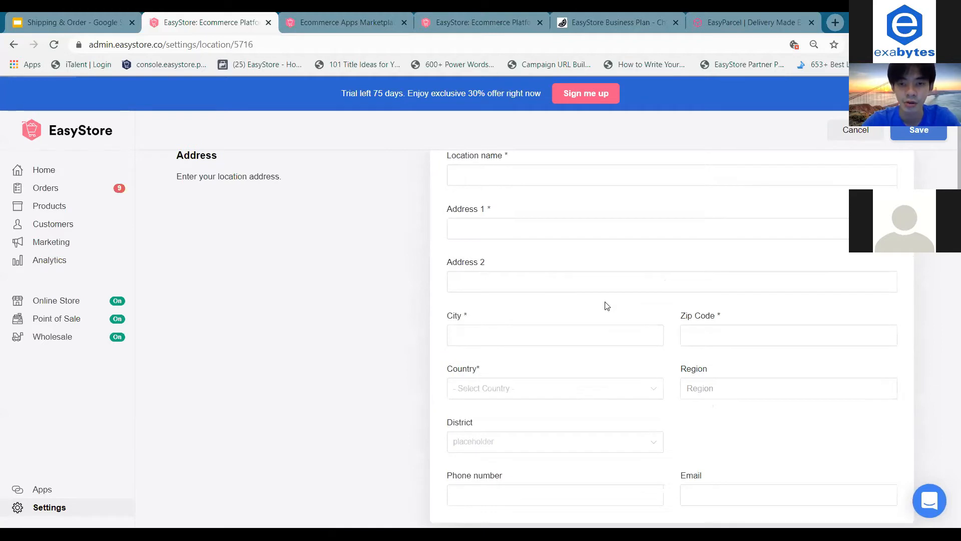
pyautogui.scroll(-3)
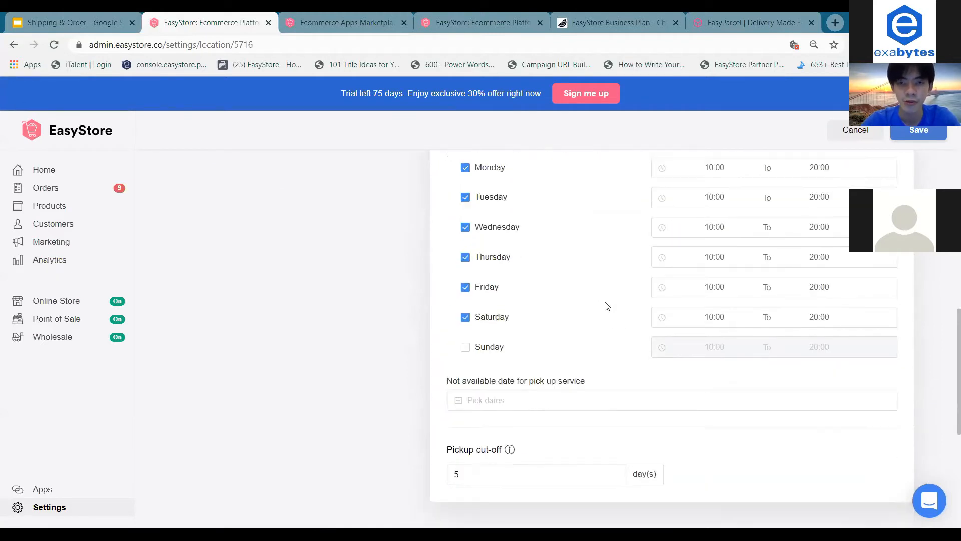
pyautogui.scroll(3)
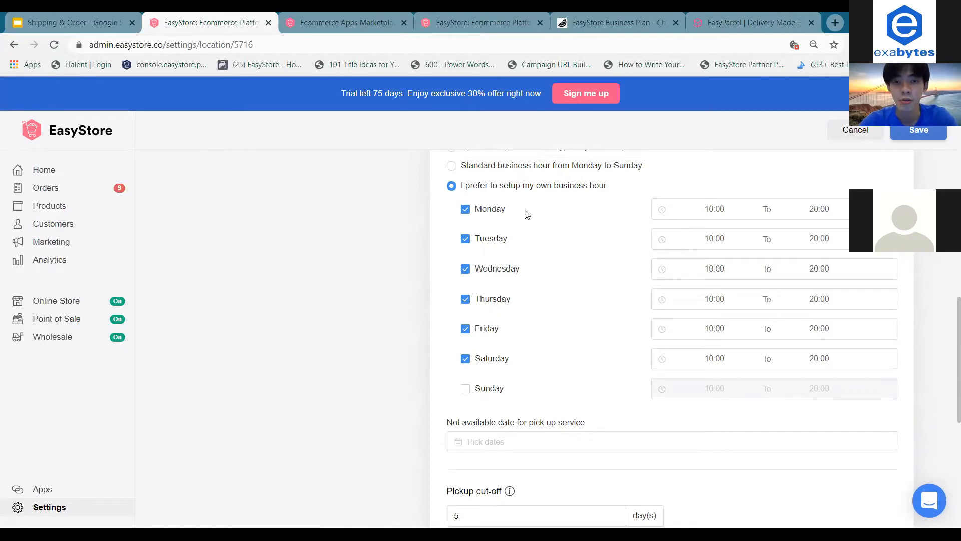
pyautogui.moveTo(512, 381)
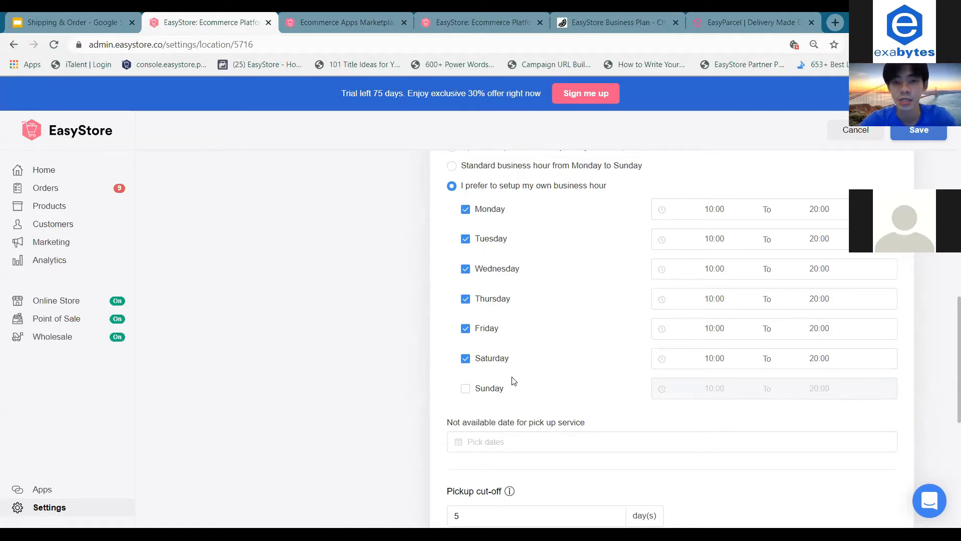
pyautogui.moveTo(510, 391)
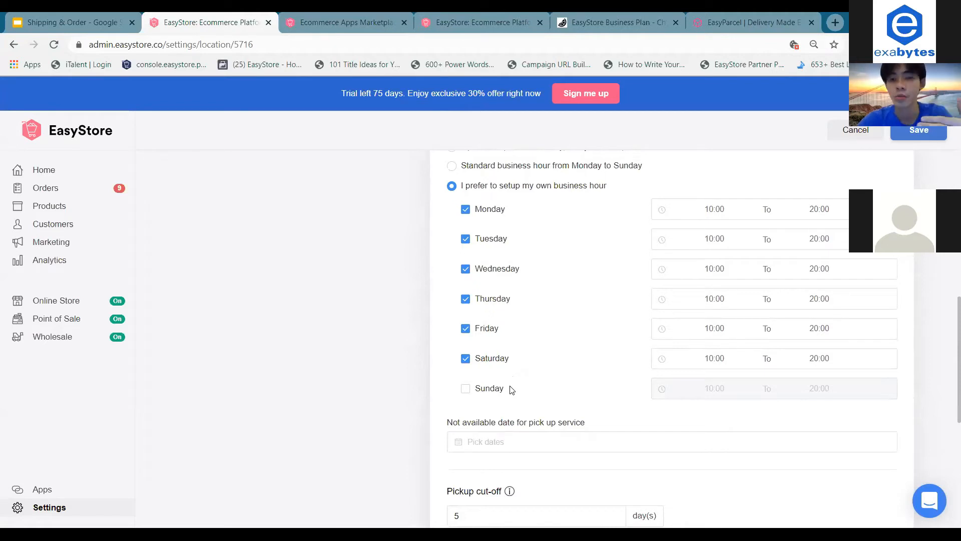
pyautogui.moveTo(506, 392)
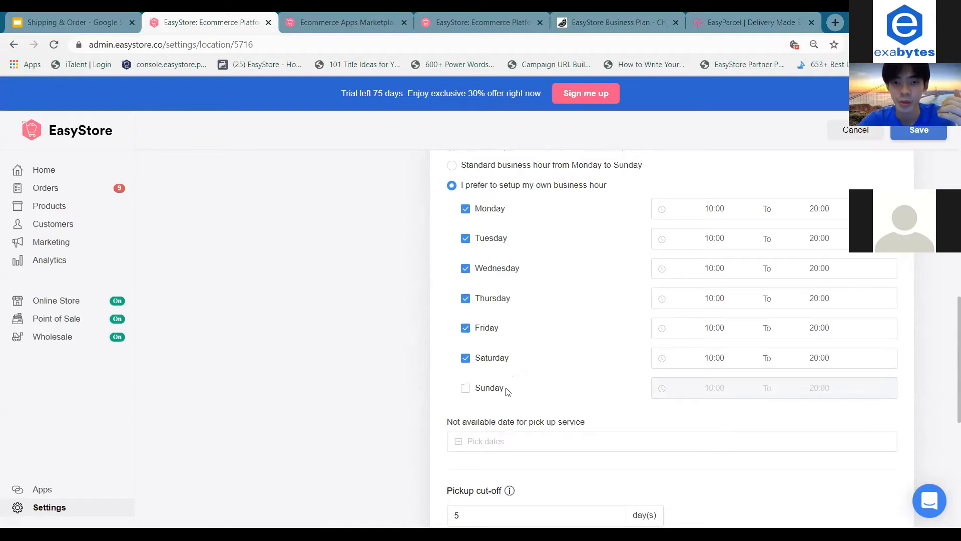
pyautogui.scroll(-3)
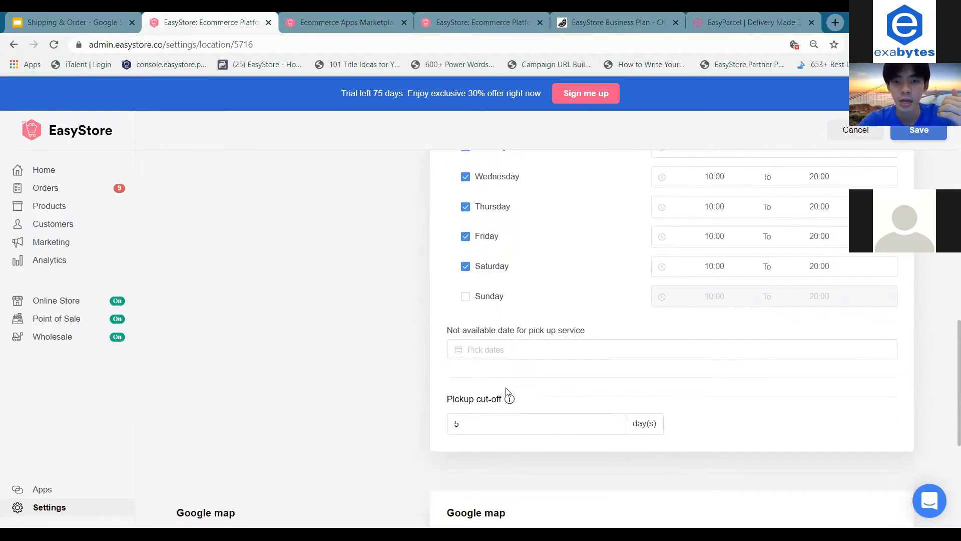
pyautogui.moveTo(510, 389)
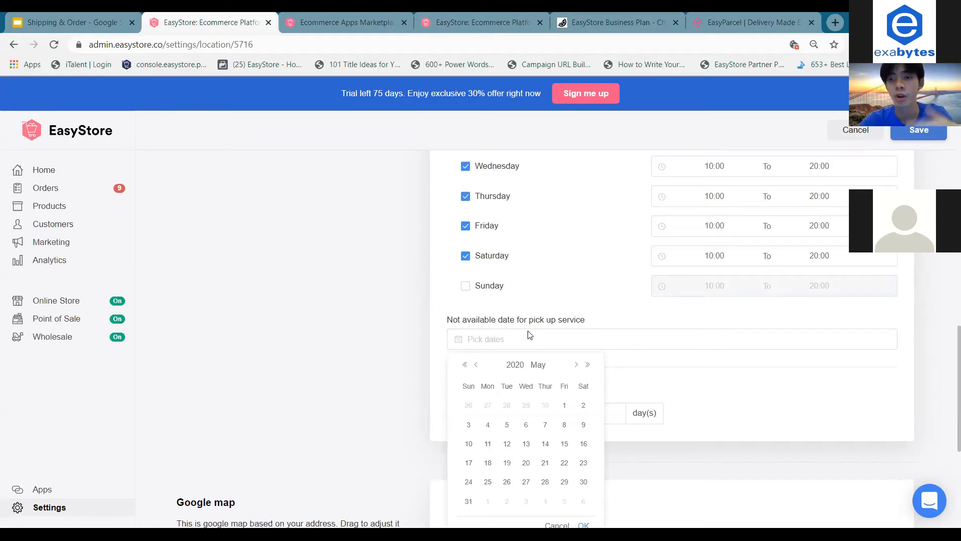
pyautogui.moveTo(347, 330)
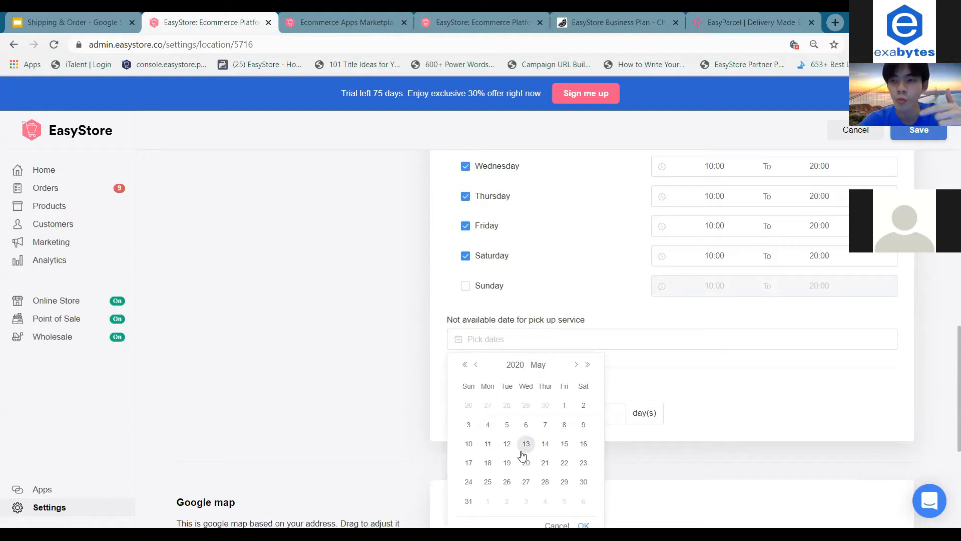
pyautogui.moveTo(583, 400)
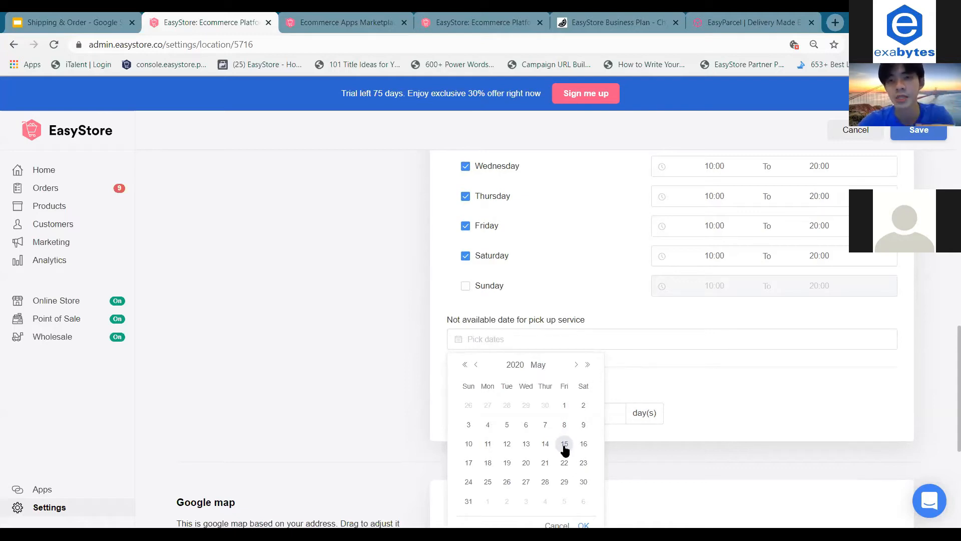
pyautogui.moveTo(705, 364)
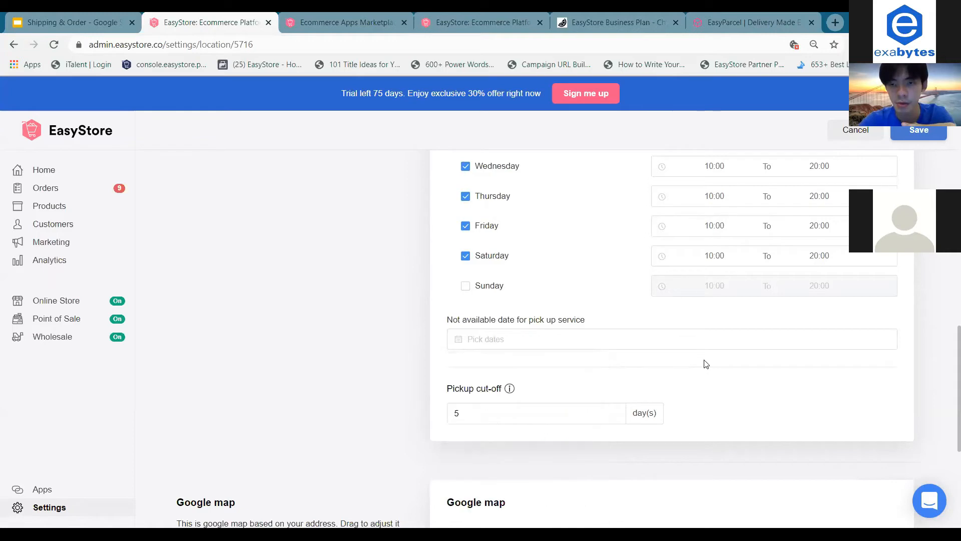
pyautogui.scroll(-3)
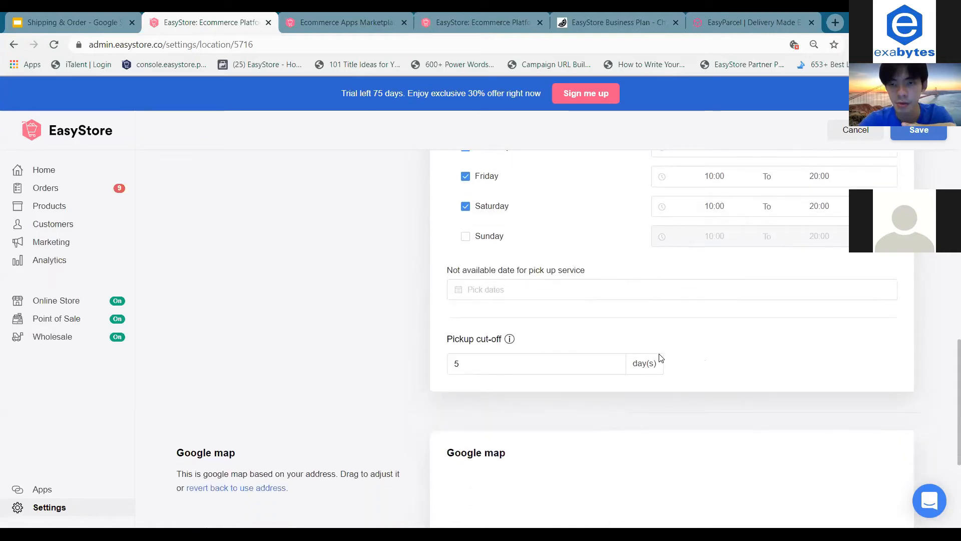
pyautogui.click(536, 363)
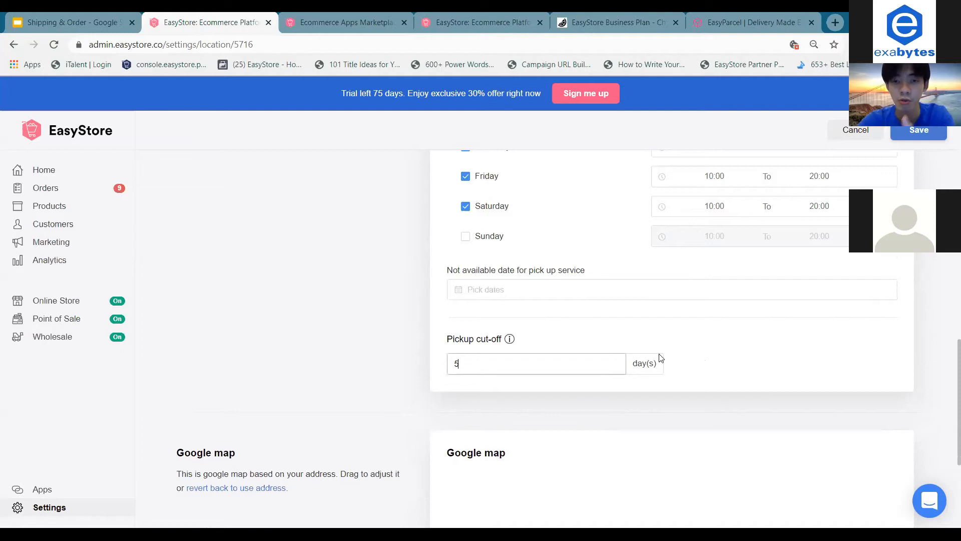
pyautogui.moveTo(518, 353)
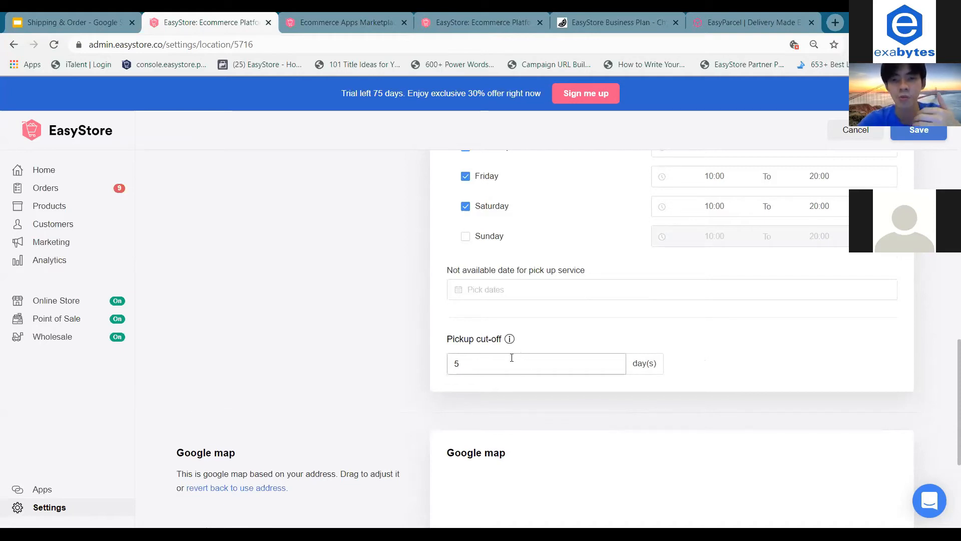
pyautogui.write('3')
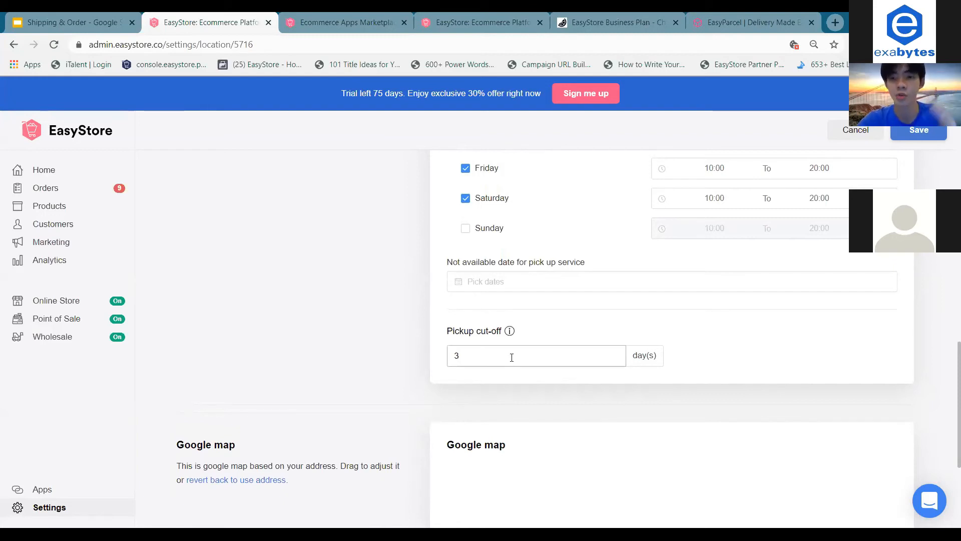
pyautogui.click(491, 355)
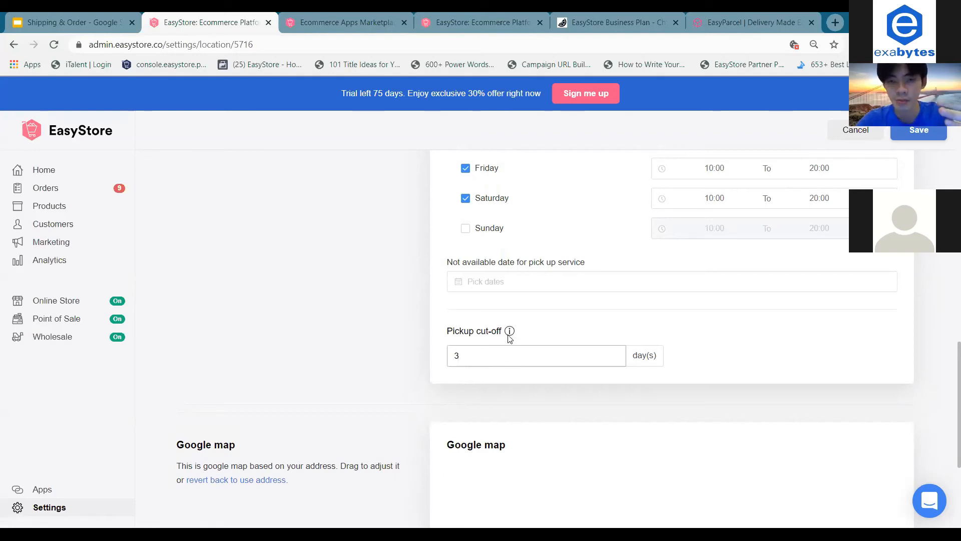
pyautogui.click(495, 355)
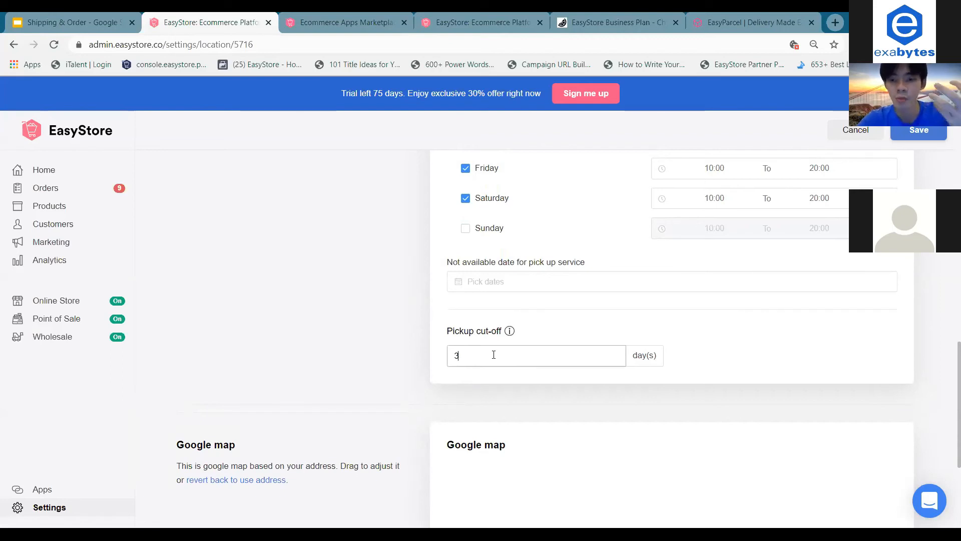
pyautogui.write('4')
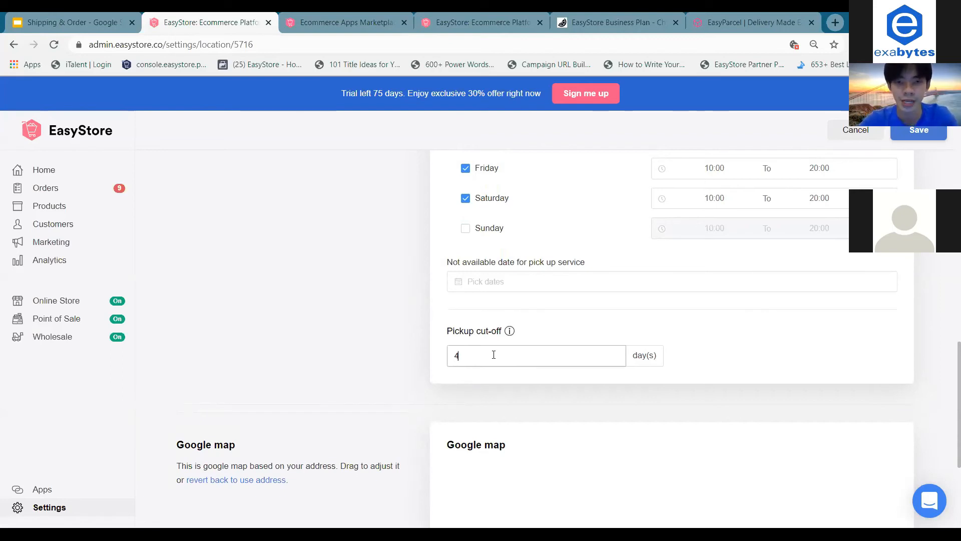
pyautogui.write('5')
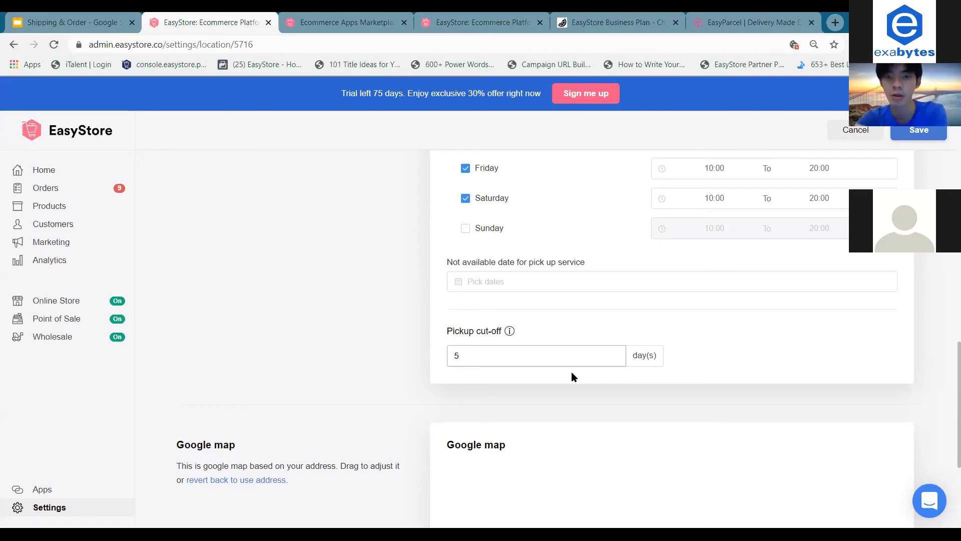
pyautogui.scroll(3)
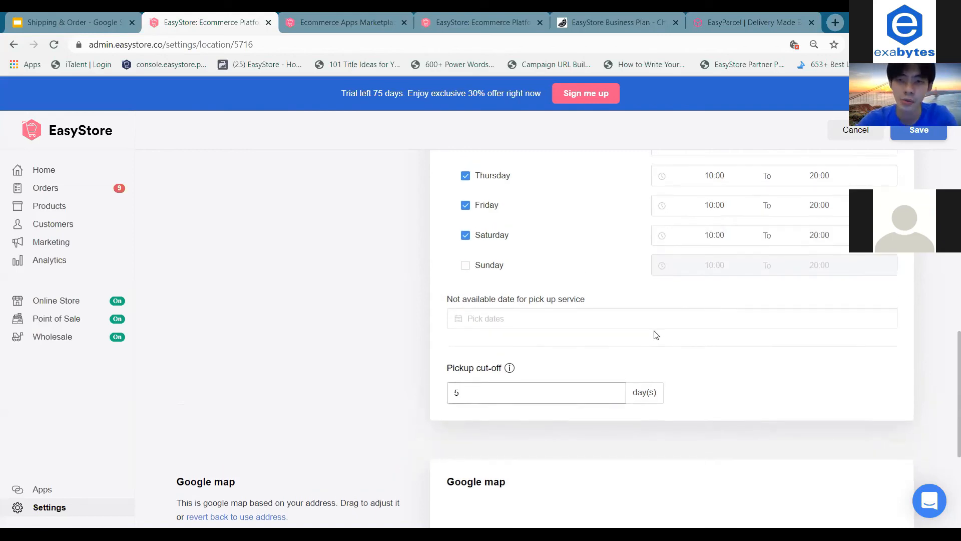
pyautogui.scroll(3)
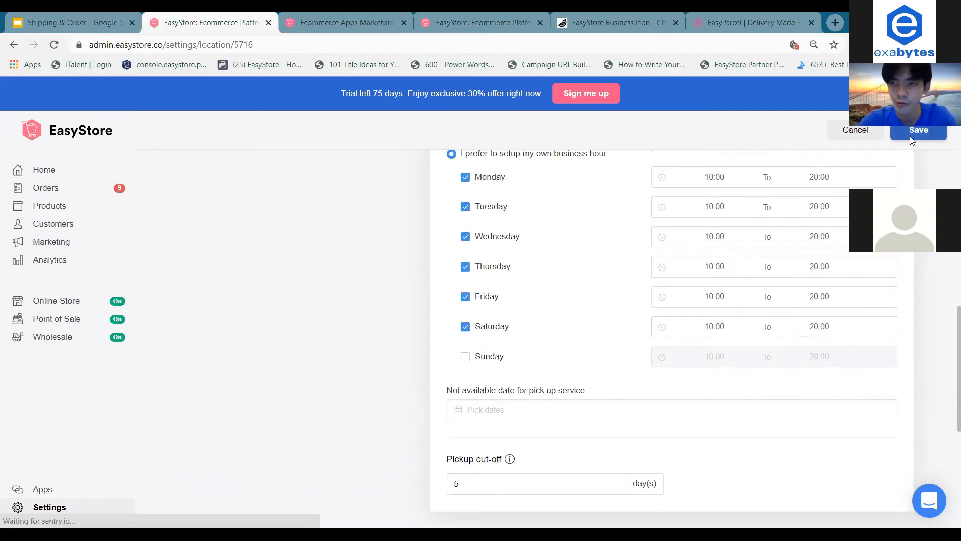
# Step: Save the Puchong Jaya pickup location and return to the Locations overview
pyautogui.click(919, 129)
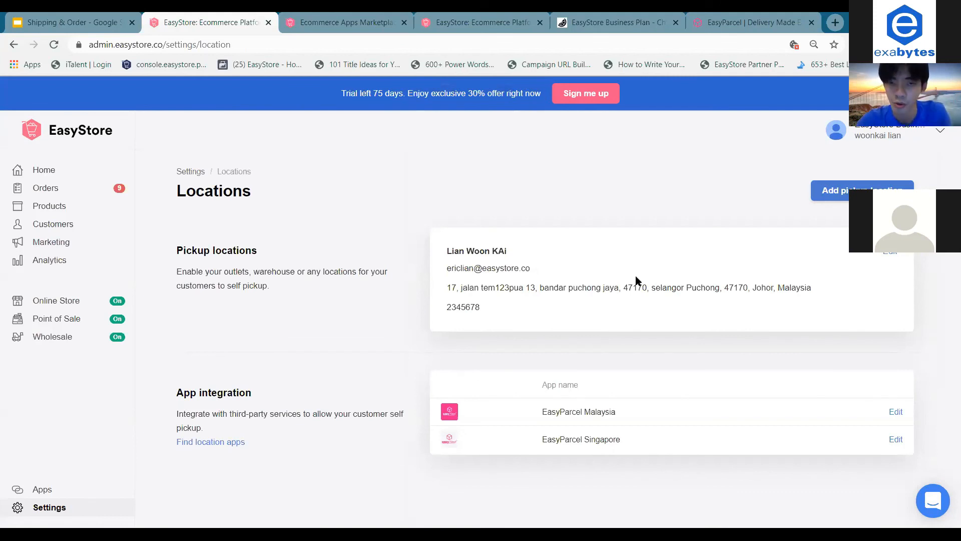
pyautogui.moveTo(67, 164)
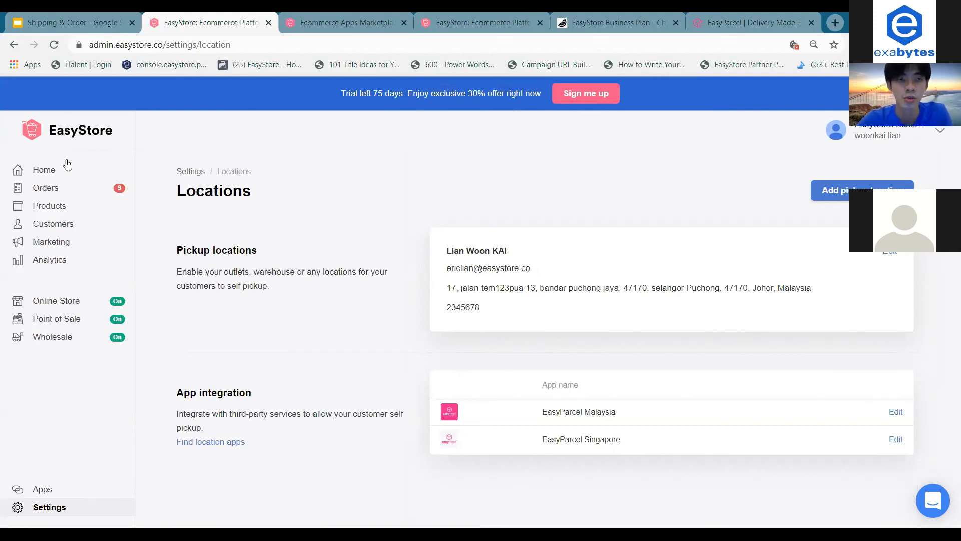
pyautogui.moveTo(44, 169)
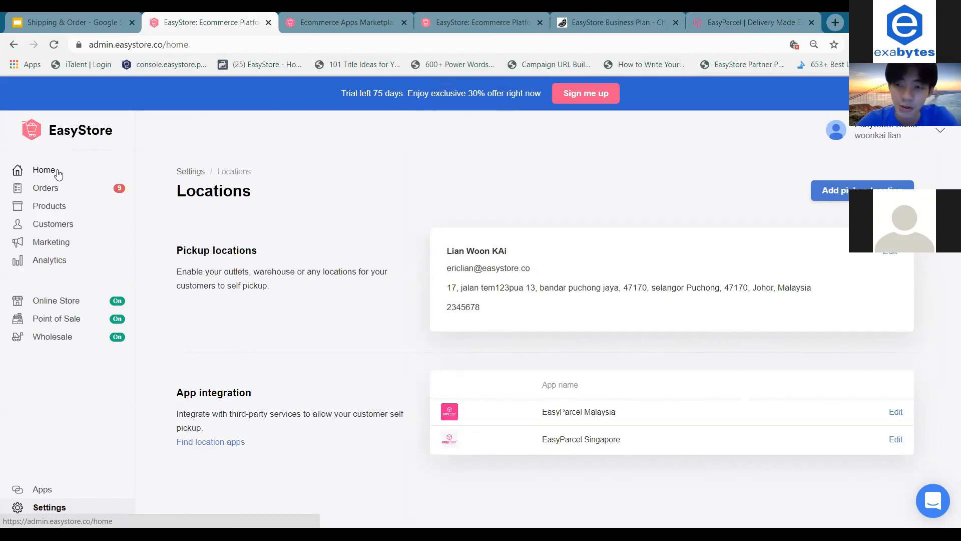